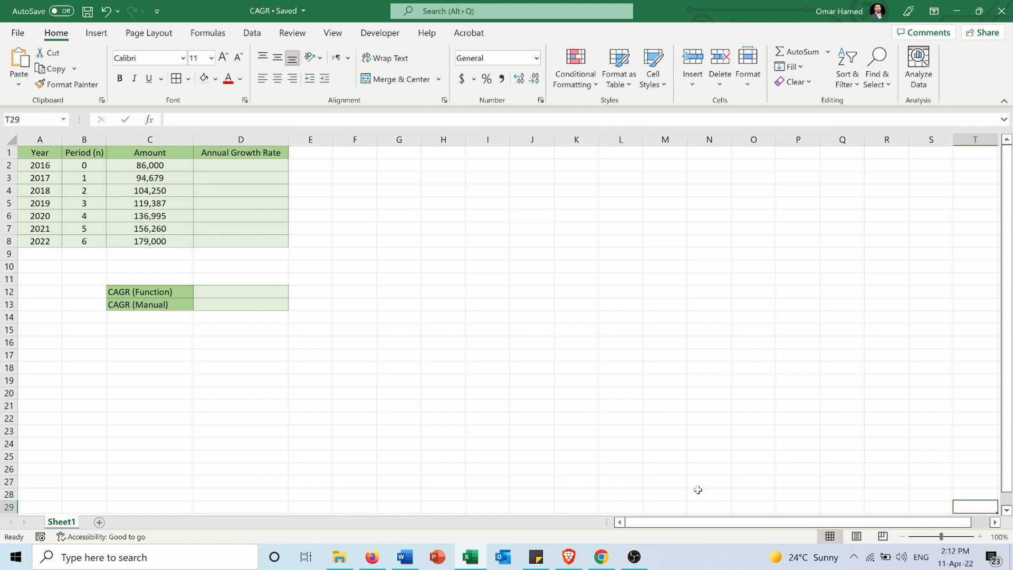
mouse_move(418, 405)
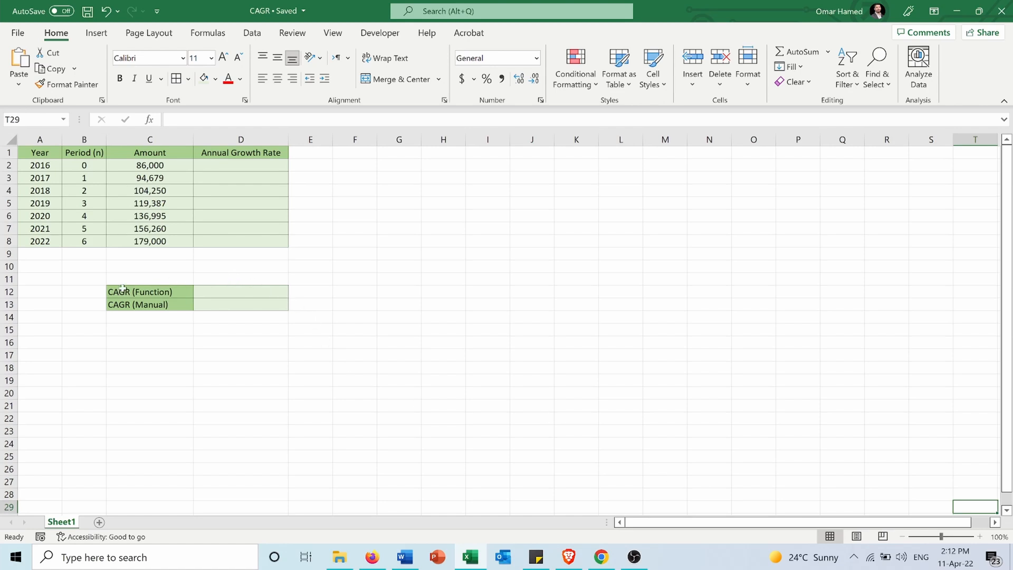
Step: Enter =RRI(6,C2,C8) in D12, giving 0.129949662 from the 2016 and 2022 amounts
click(240, 291)
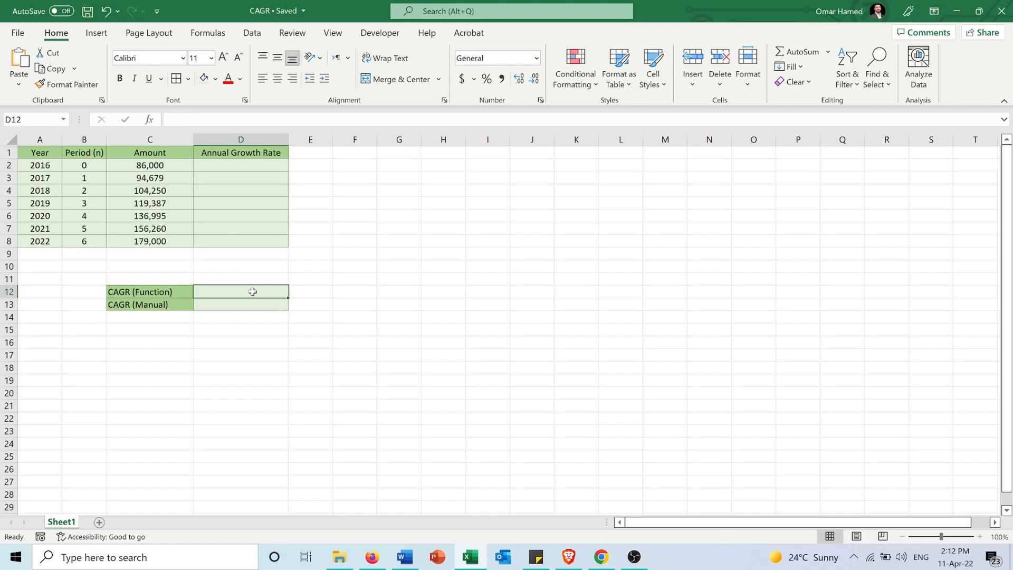
text(=r)
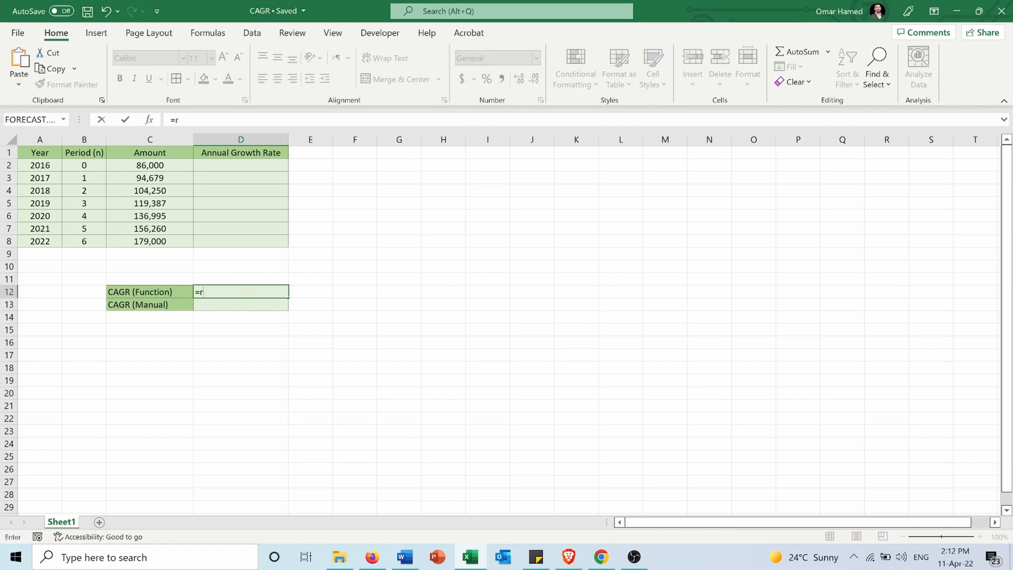
text(ri)
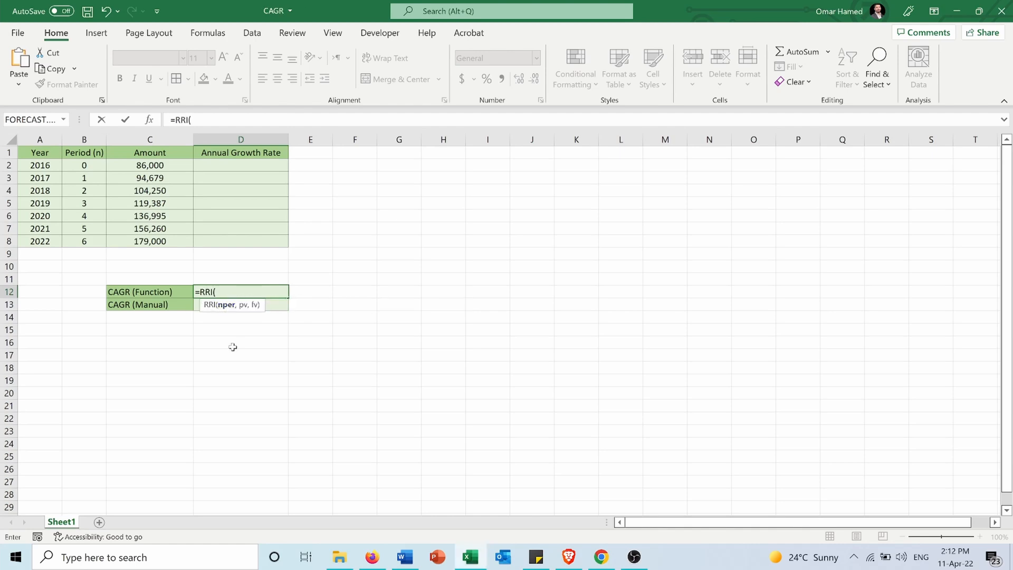
mouse_move(226, 314)
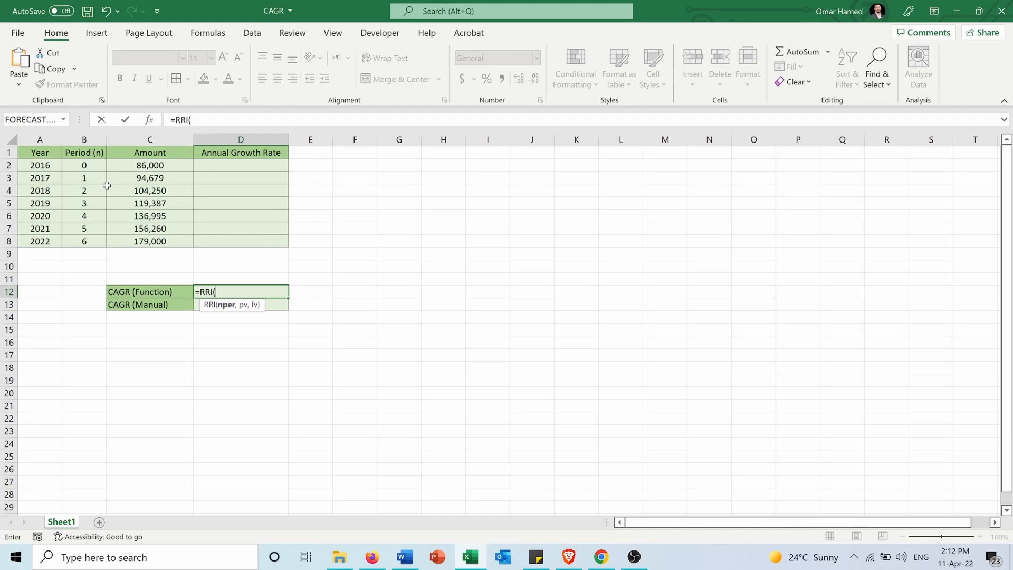
mouse_move(42, 252)
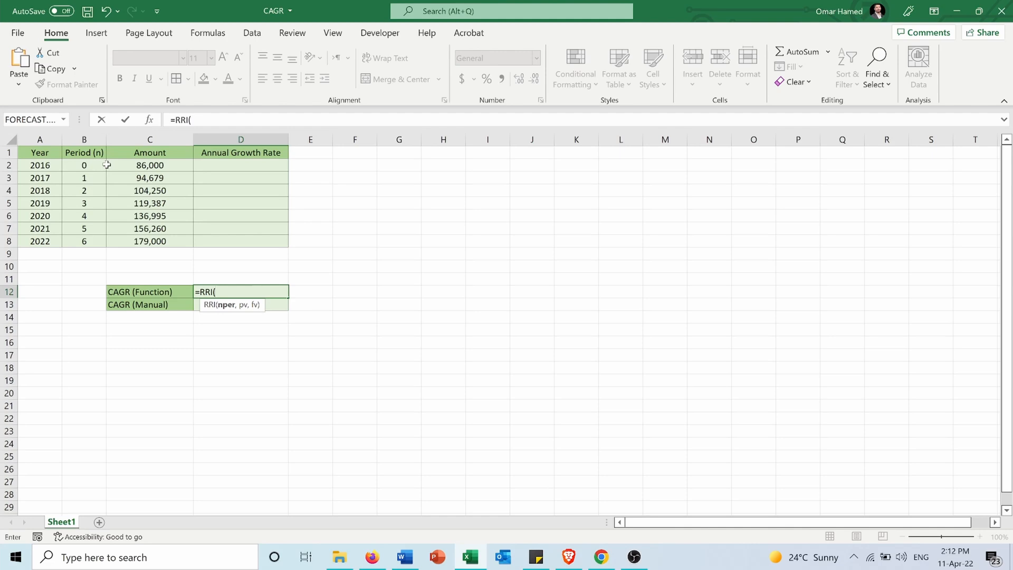
mouse_move(235, 312)
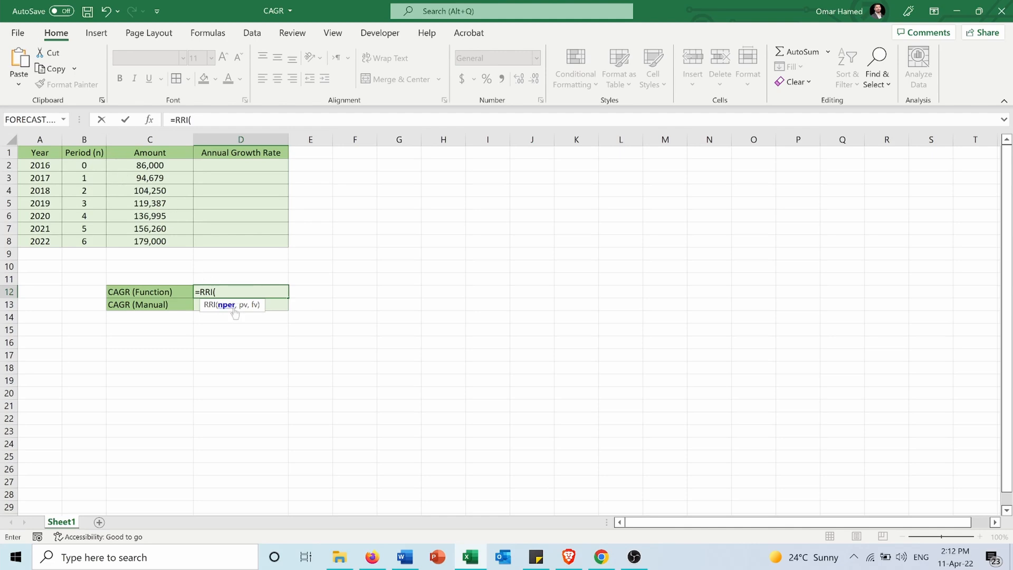
text(6)
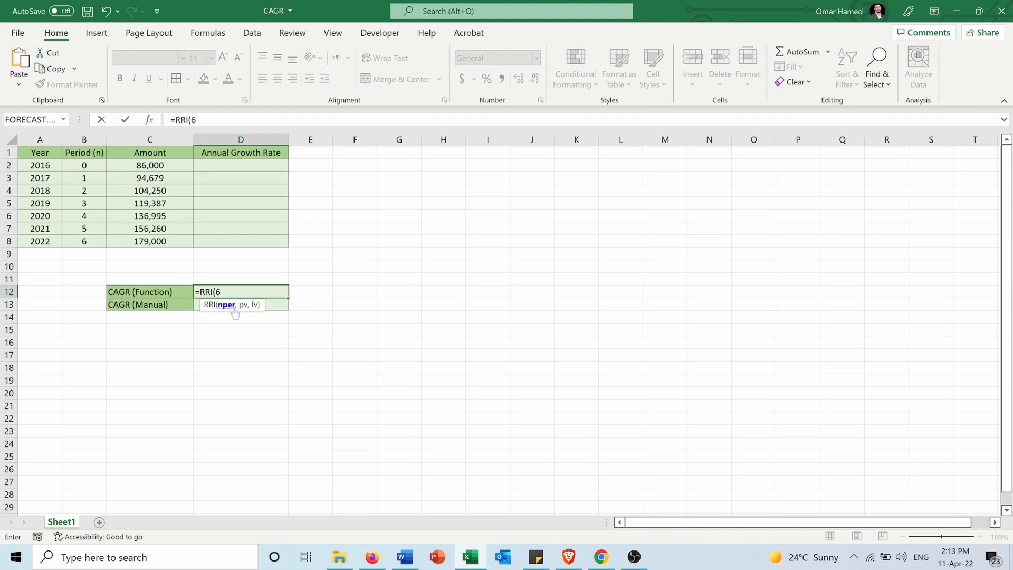
text(,)
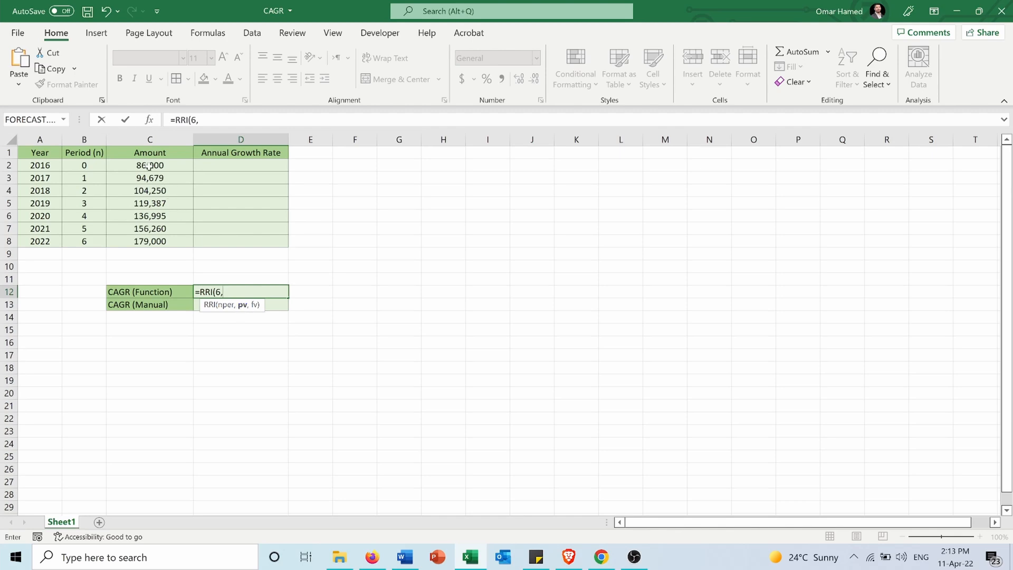
click(149, 165)
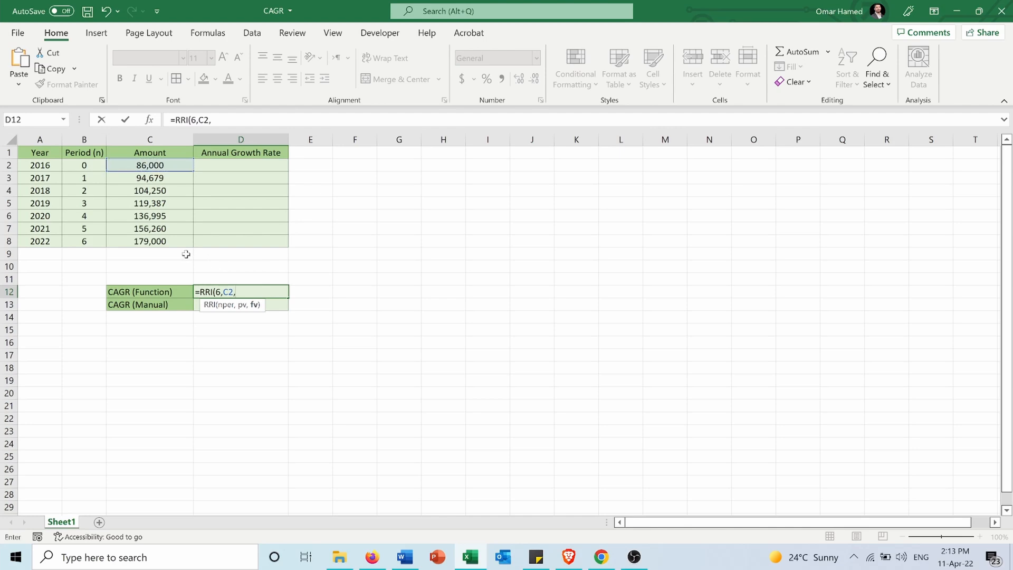
click(149, 241)
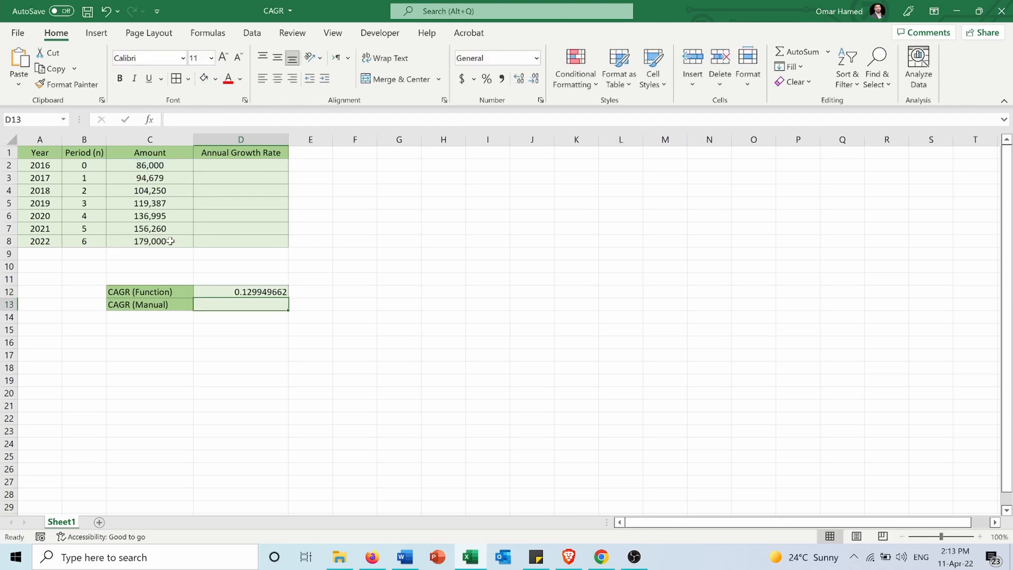
Step: Format D12 as a two-decimal percentage, showing 12.99%
click(241, 291)
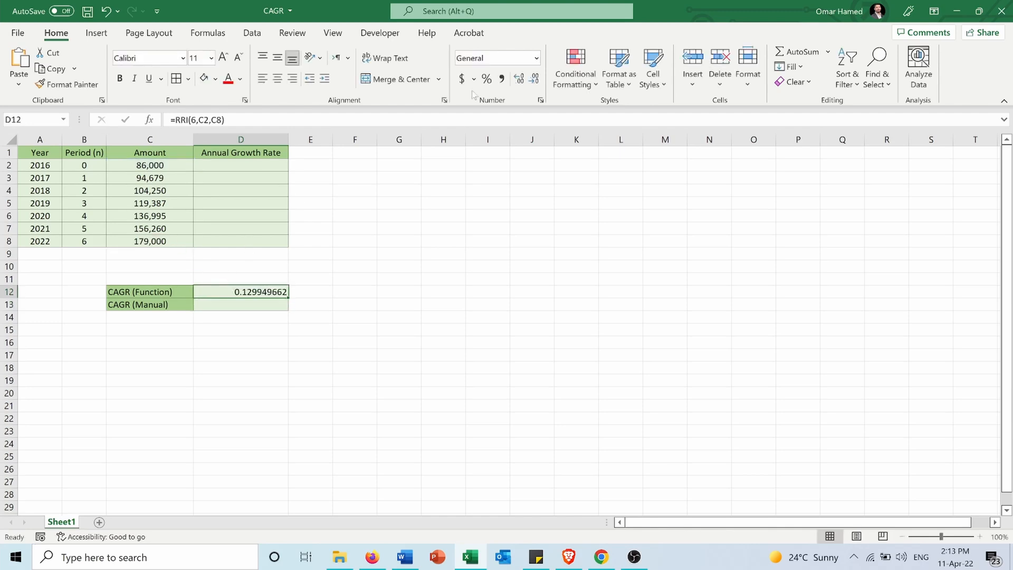
mouse_move(486, 79)
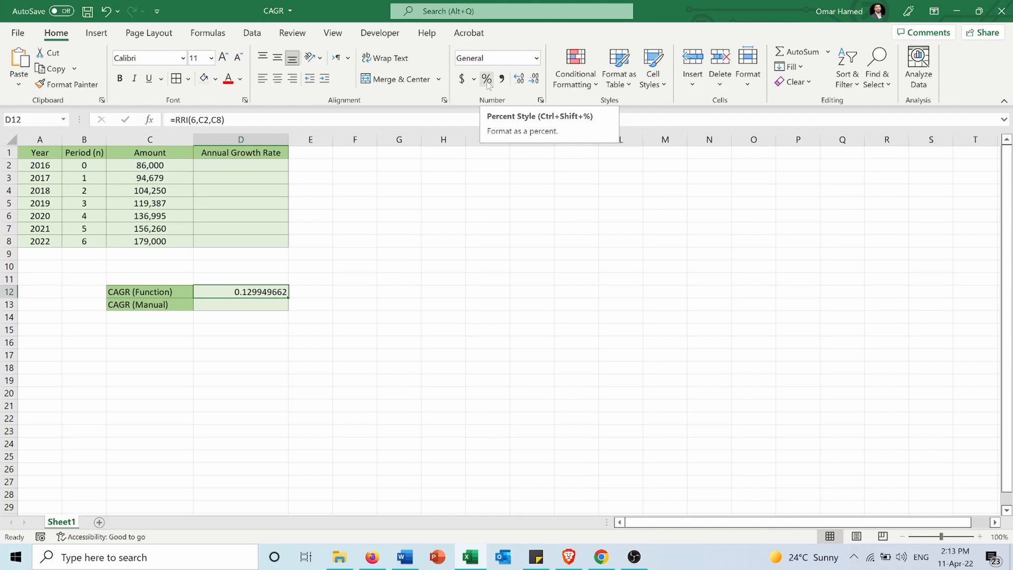
click(487, 78)
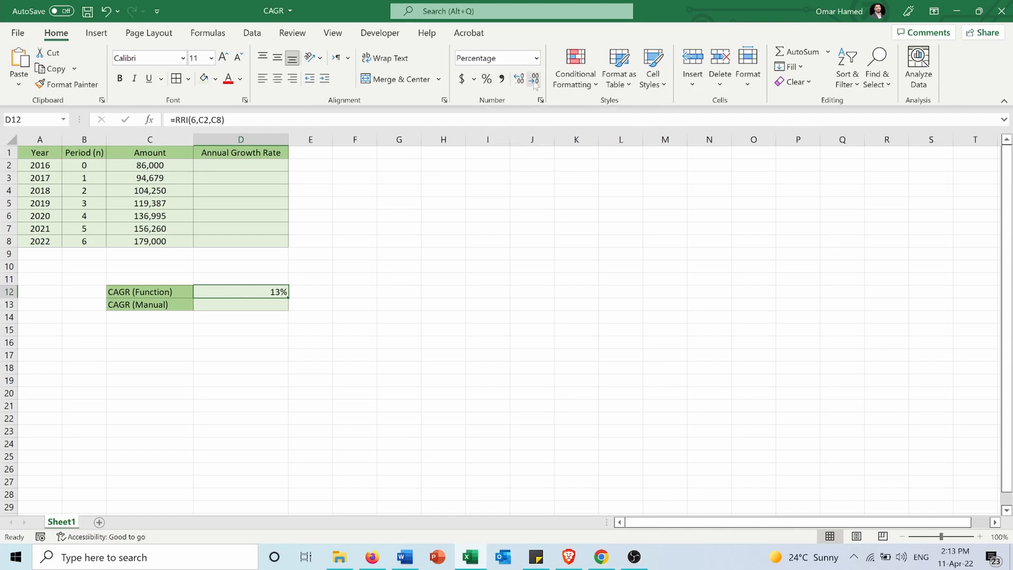
click(519, 80)
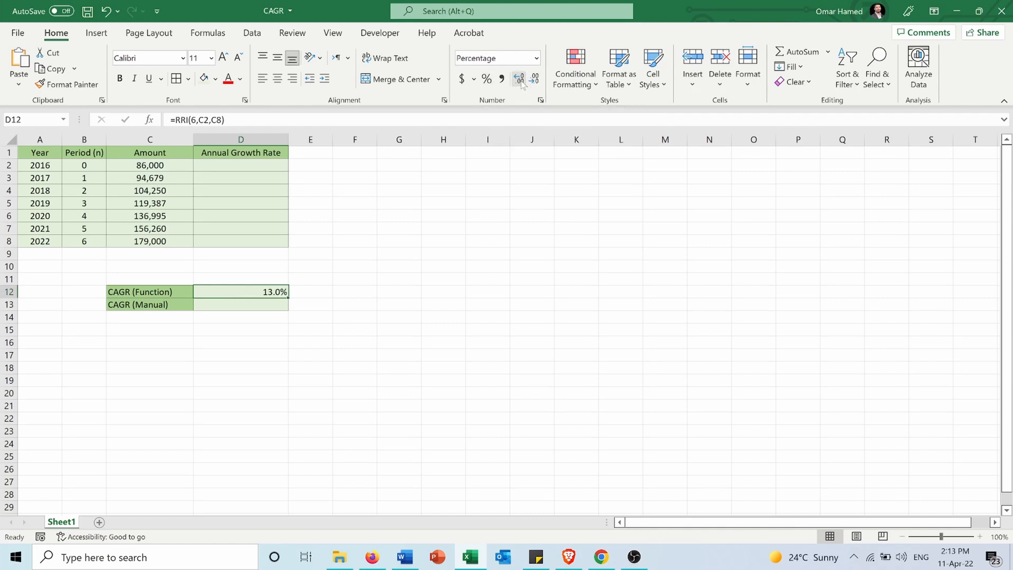
click(517, 79)
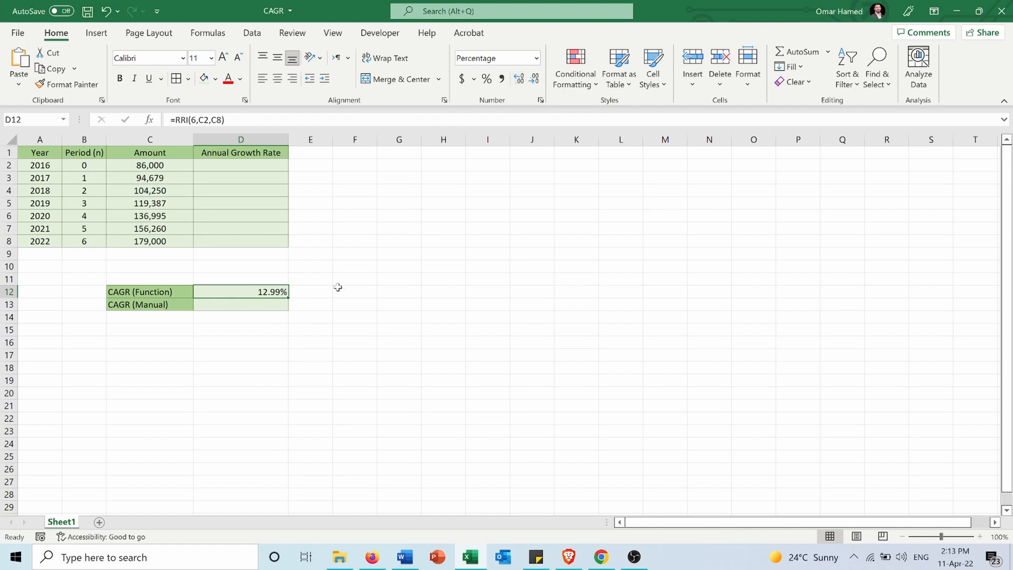
mouse_move(387, 364)
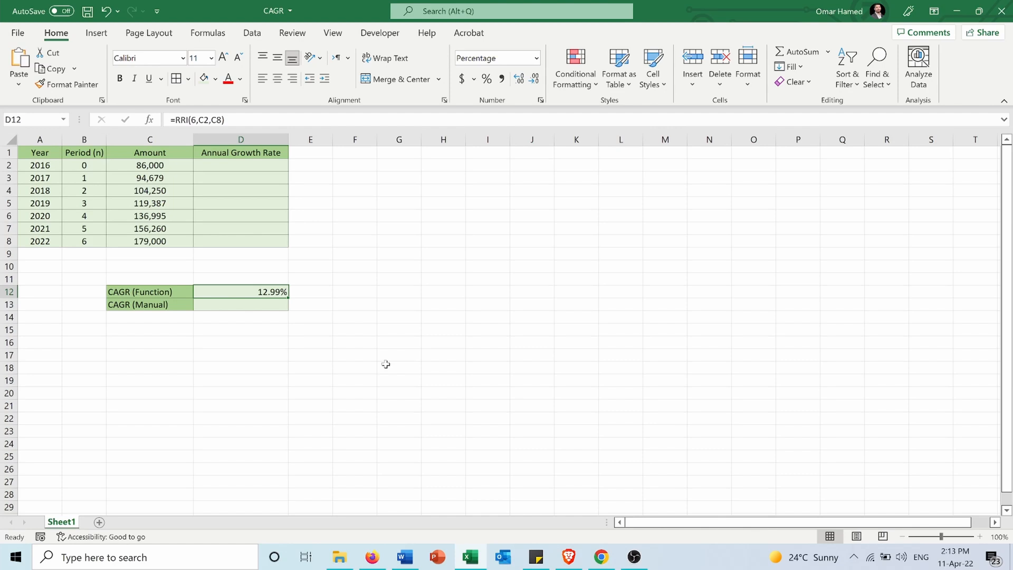
Step: Enter =(C8/C2)^(1/6)-1 in D13, matching the 12.99% function result
click(241, 304)
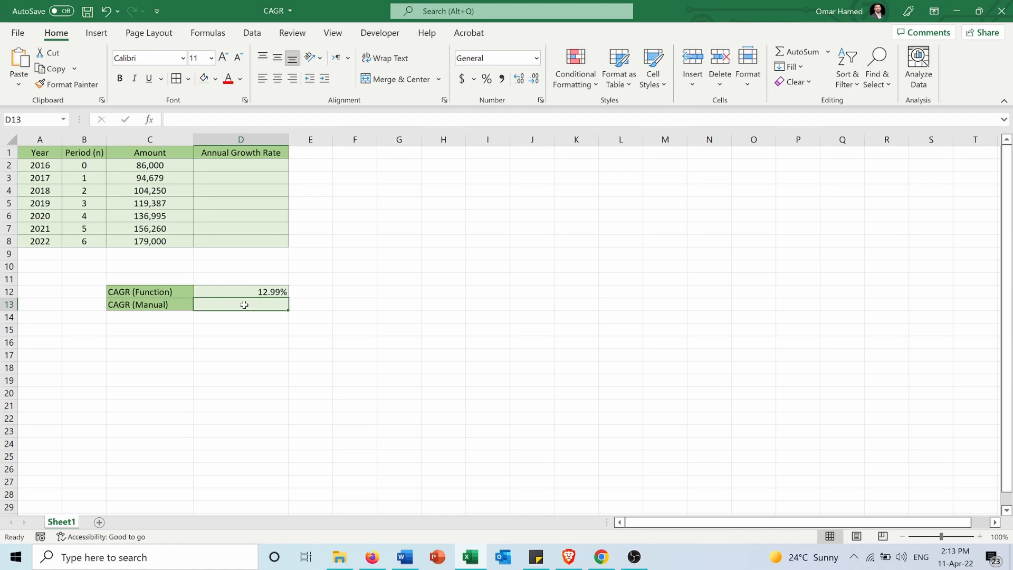
text(=()
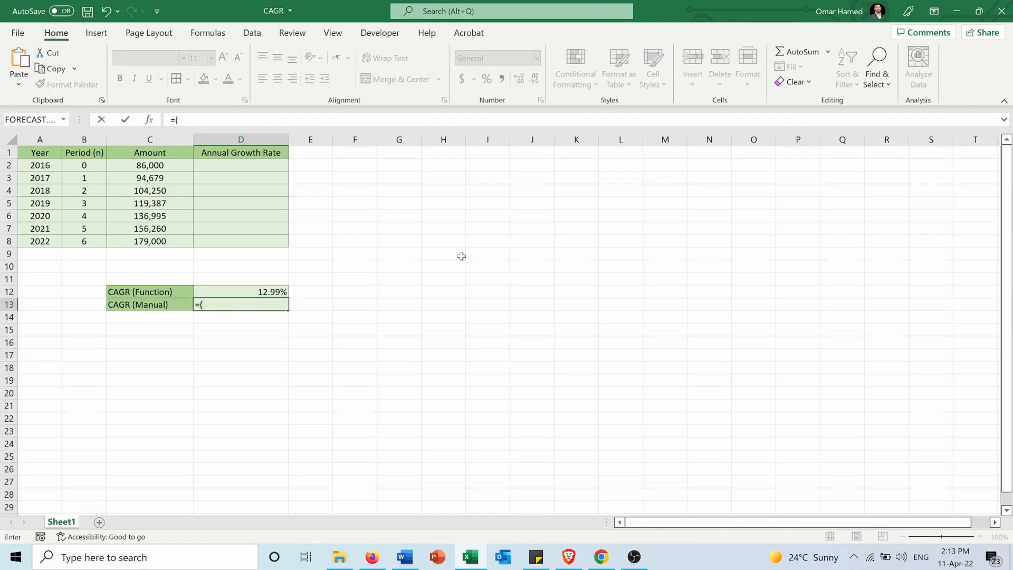
click(149, 241)
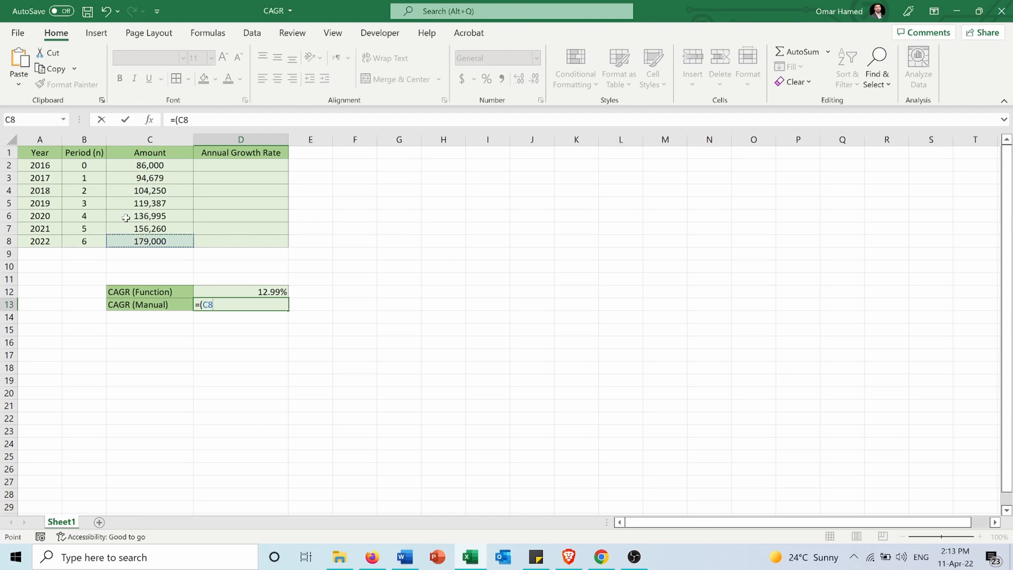
text(/)
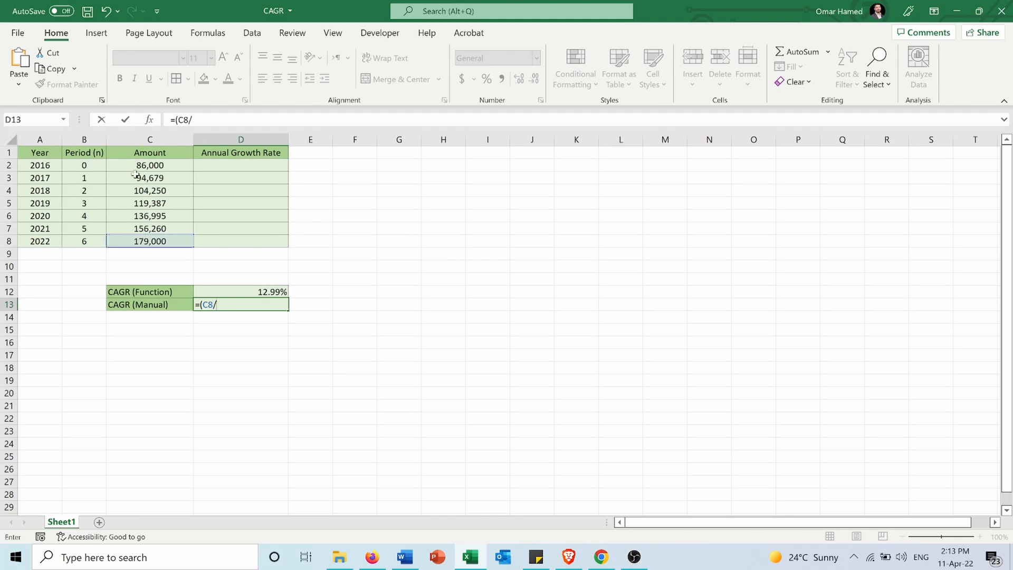
click(149, 165)
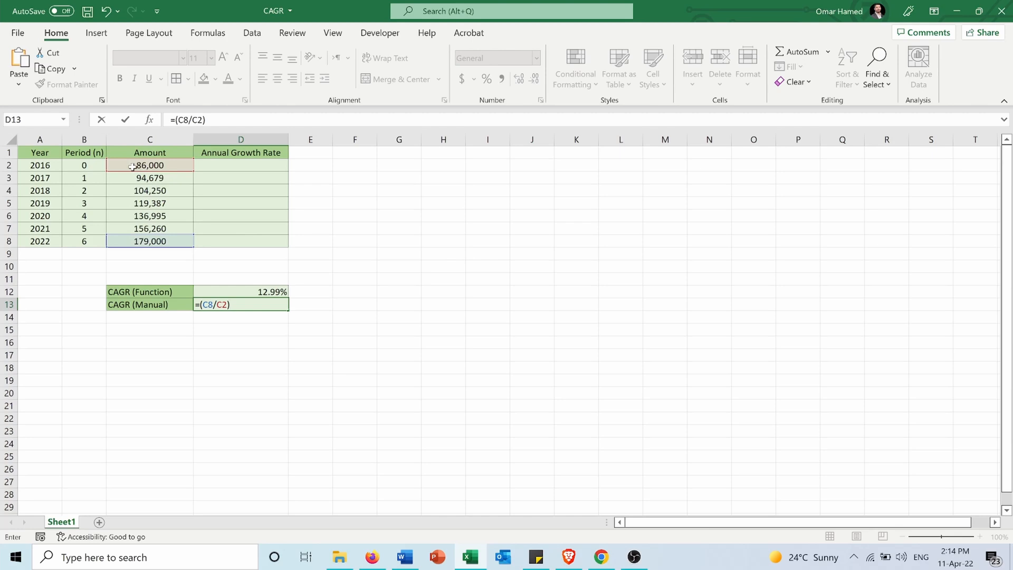
text(^(1)
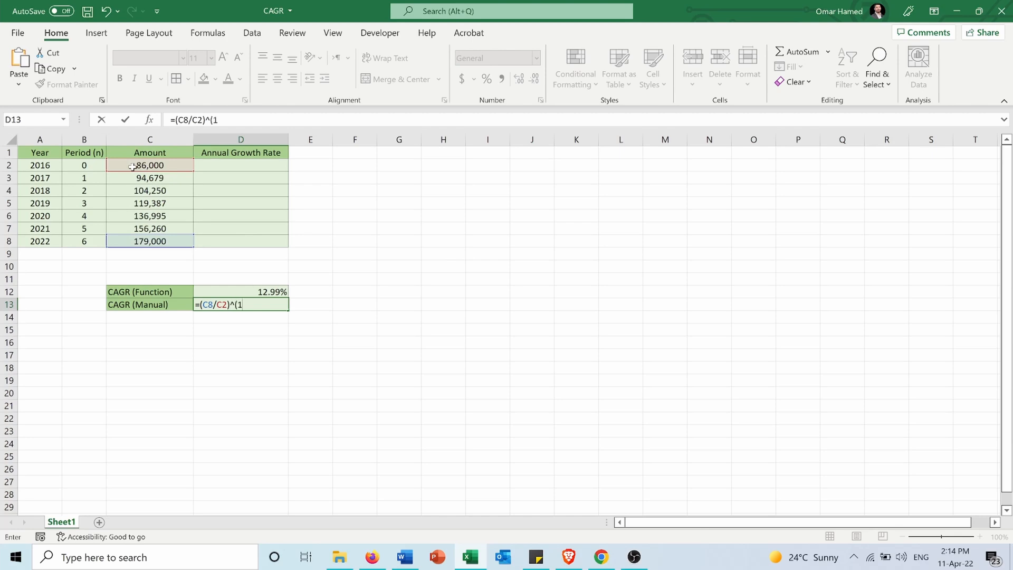
text(/)
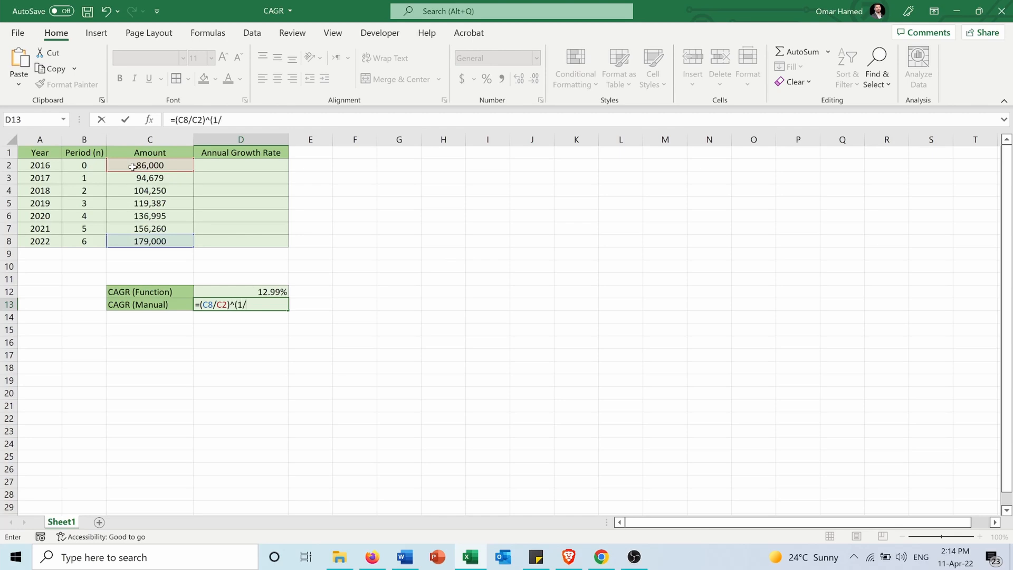
text(6))
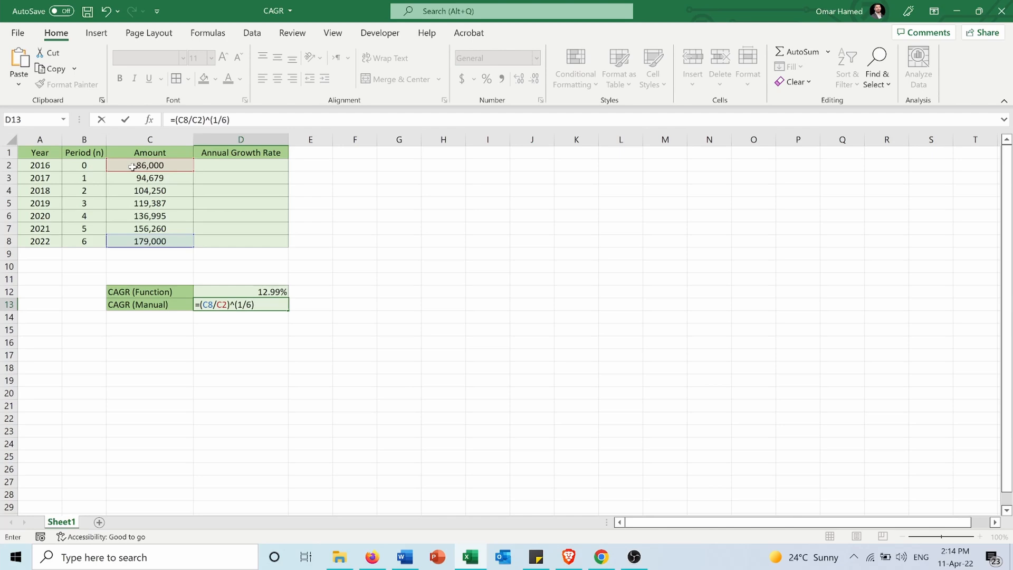
text(-1)
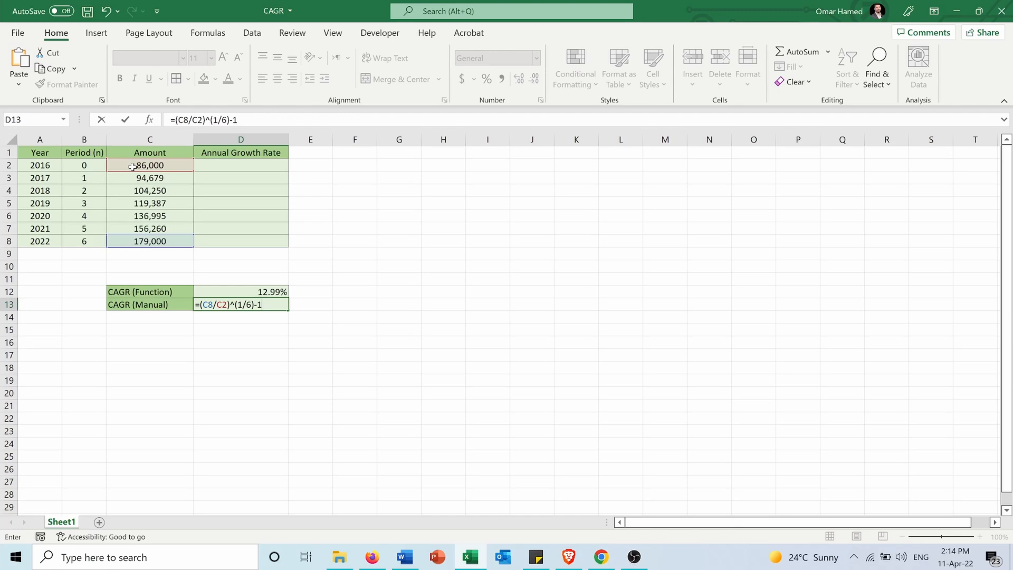
key(enter)
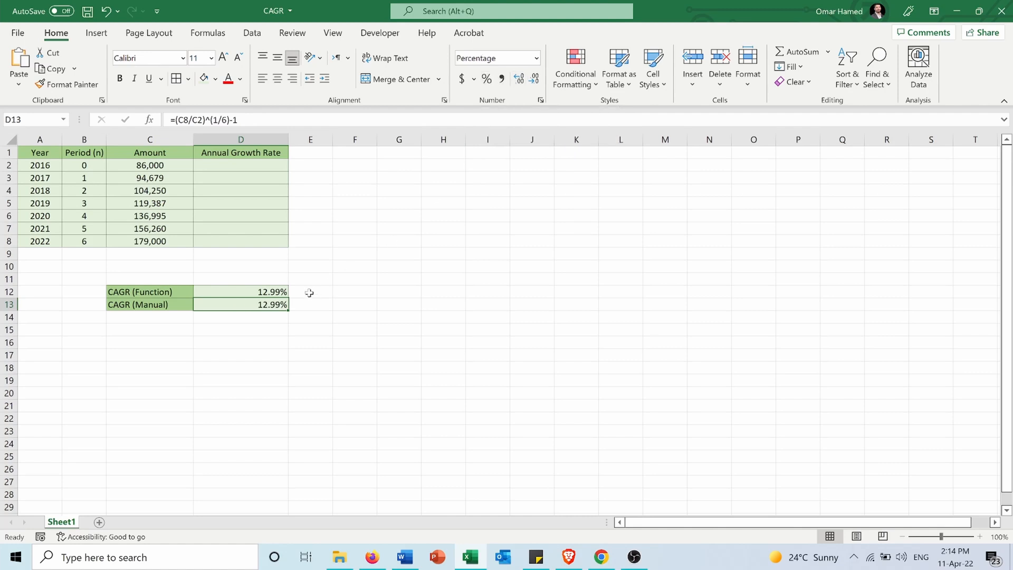
mouse_move(362, 398)
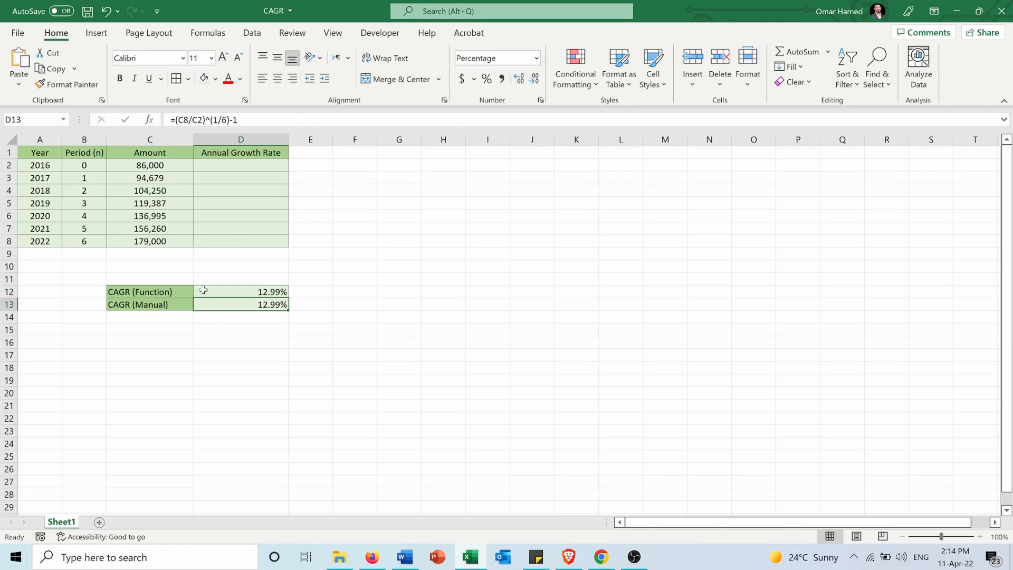
mouse_move(214, 176)
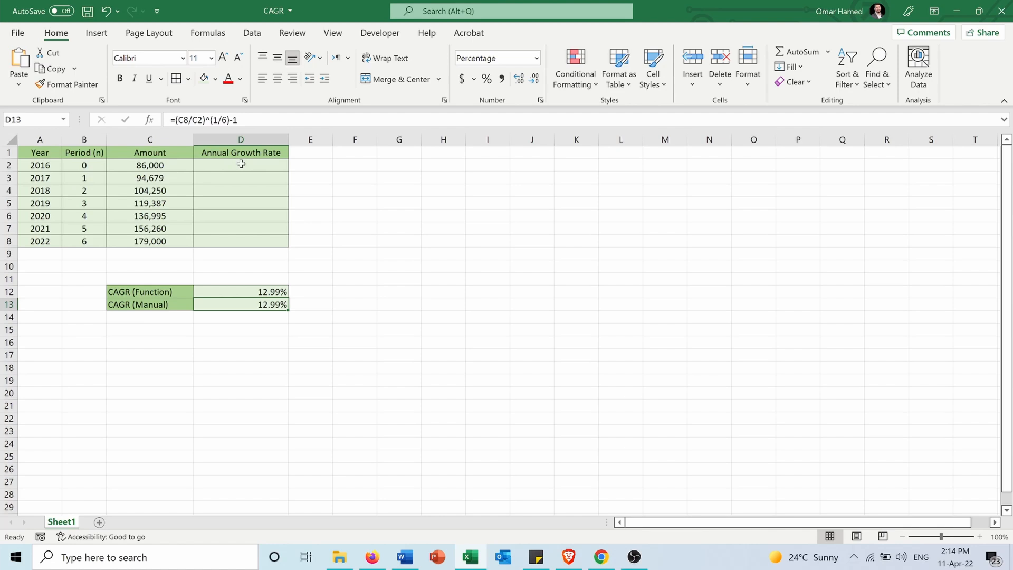
Step: Enter =RRI(1,C2,C3) in D3 for the 2017 annual growth rate
click(241, 177)
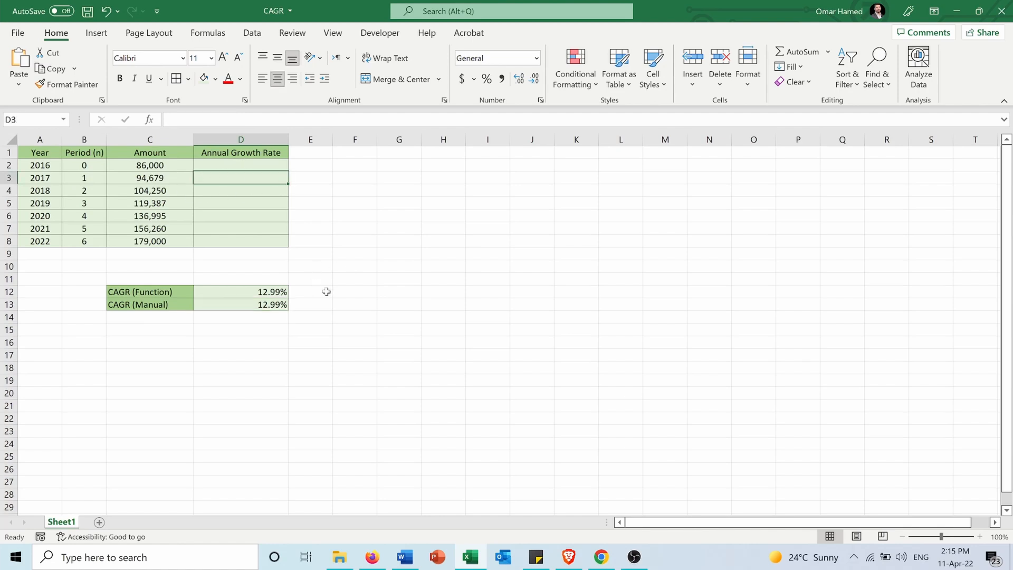
mouse_move(185, 231)
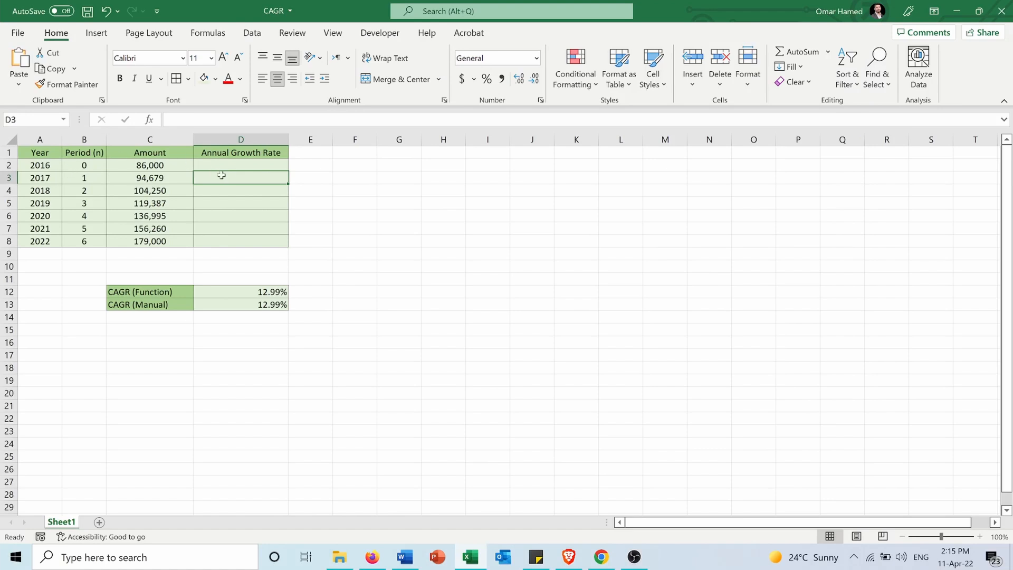
mouse_move(228, 178)
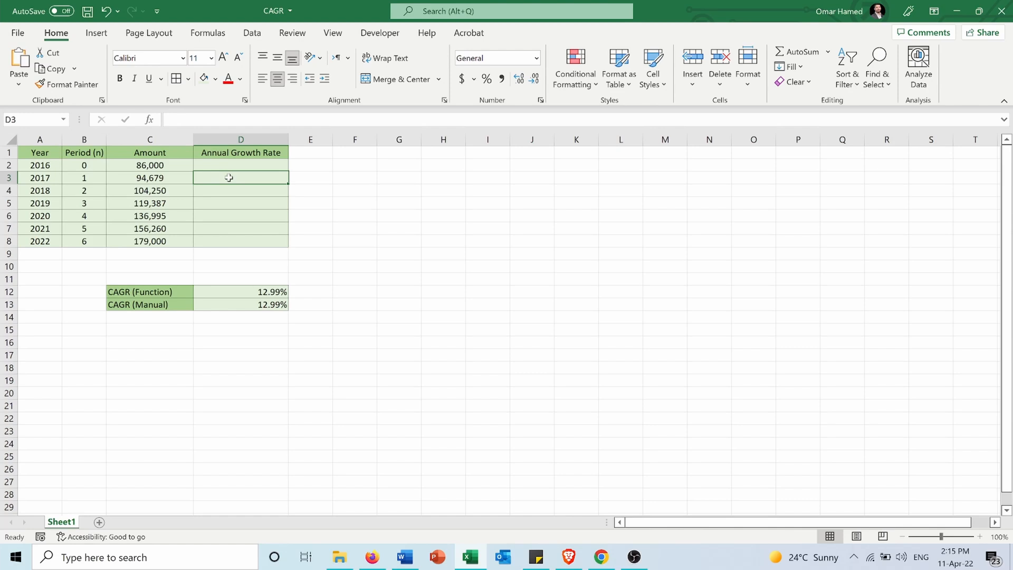
text(=rri)
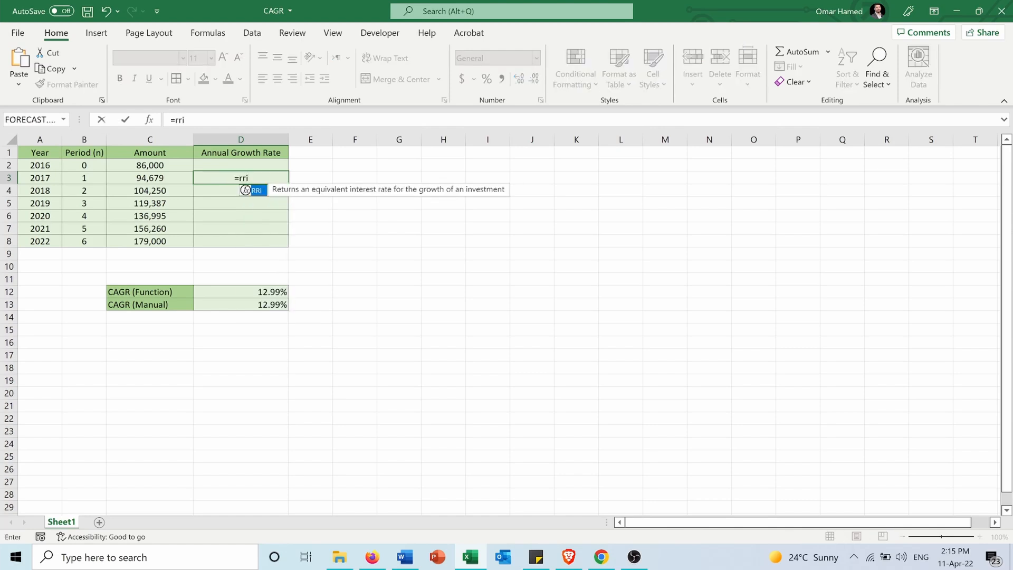
text(RI(1)
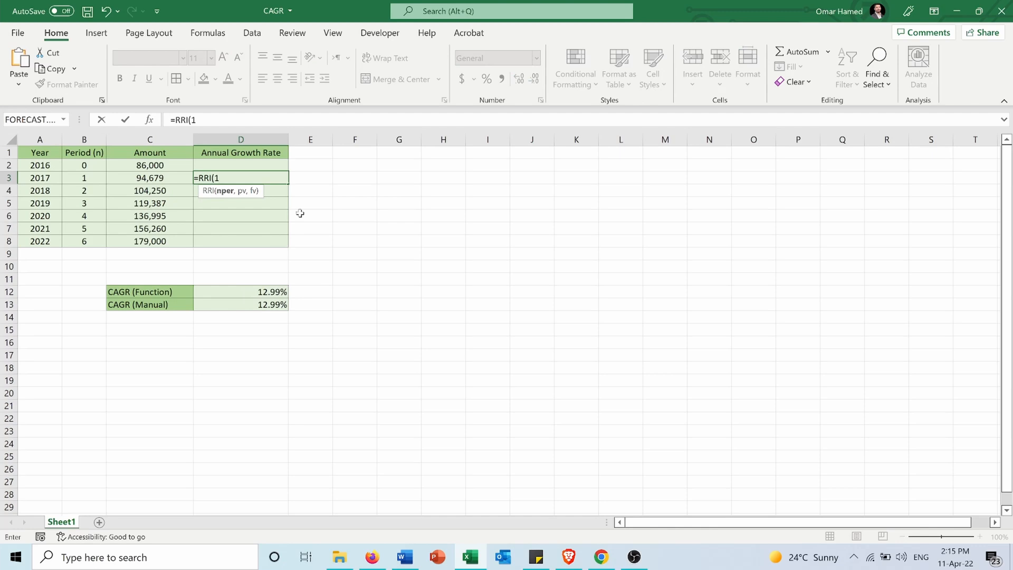
text(,)
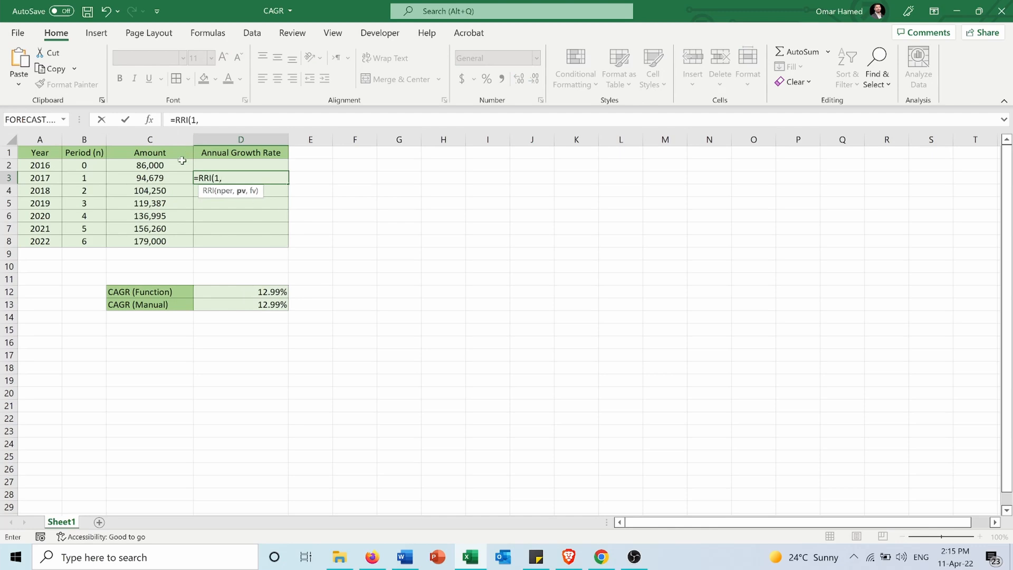
click(149, 166)
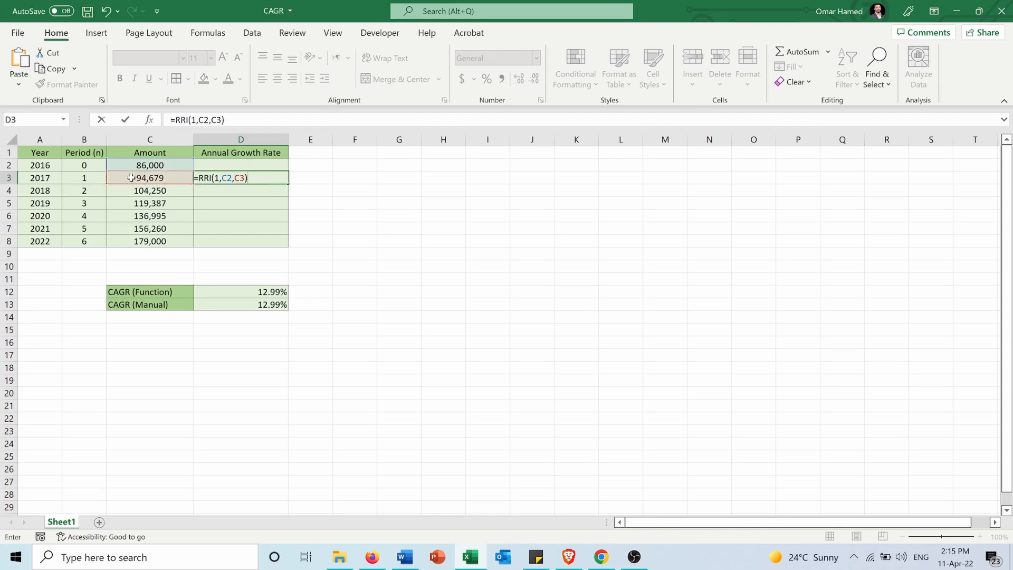
key(enter)
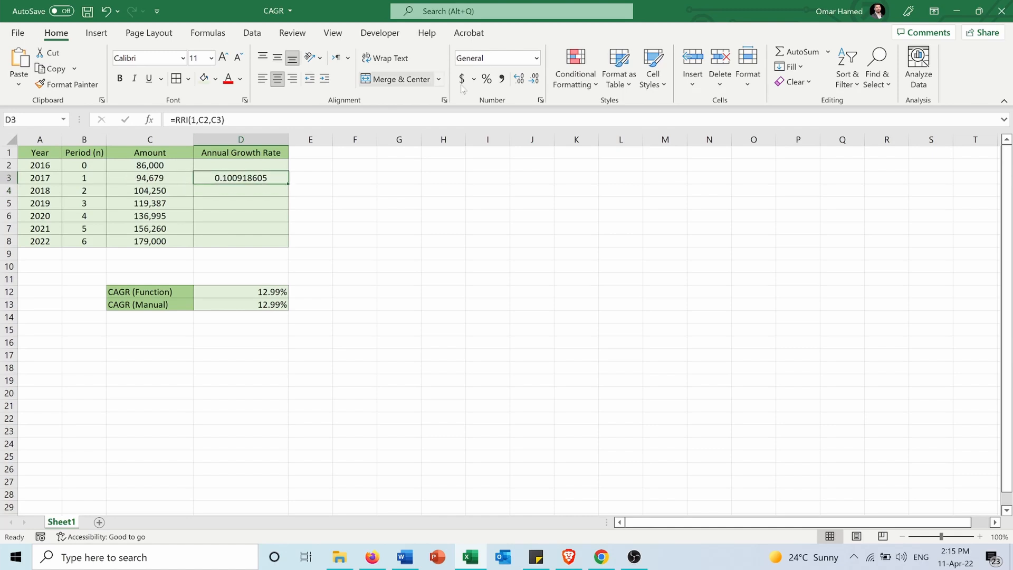
Step: Format D3 as a two-decimal percentage, showing 10.09%
click(486, 79)
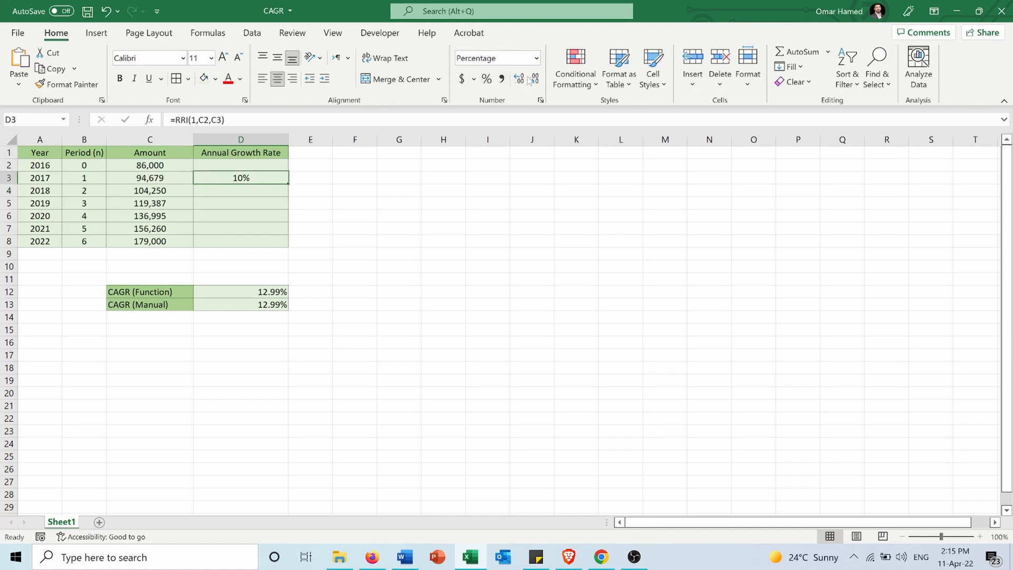
click(519, 79)
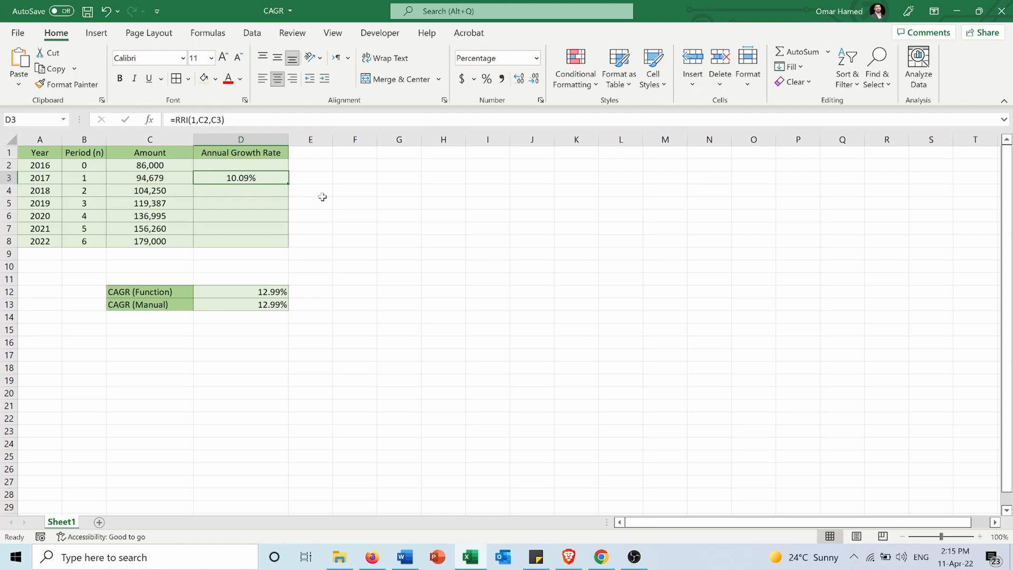
mouse_move(309, 188)
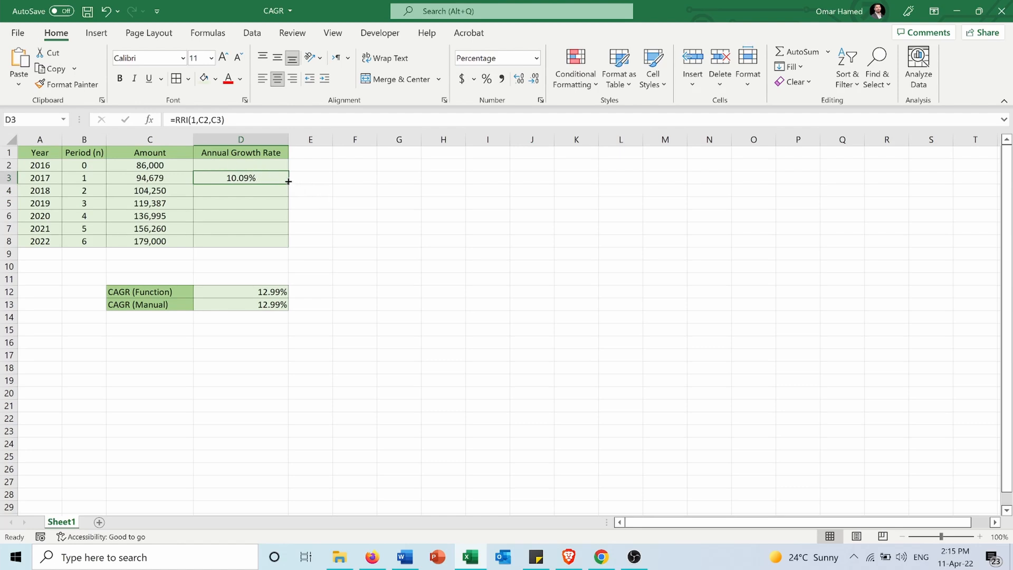
Step: Fill the RRI growth formula from D3 down to D8 for 2018–2022 and check D5
drag(288, 180, 288, 240)
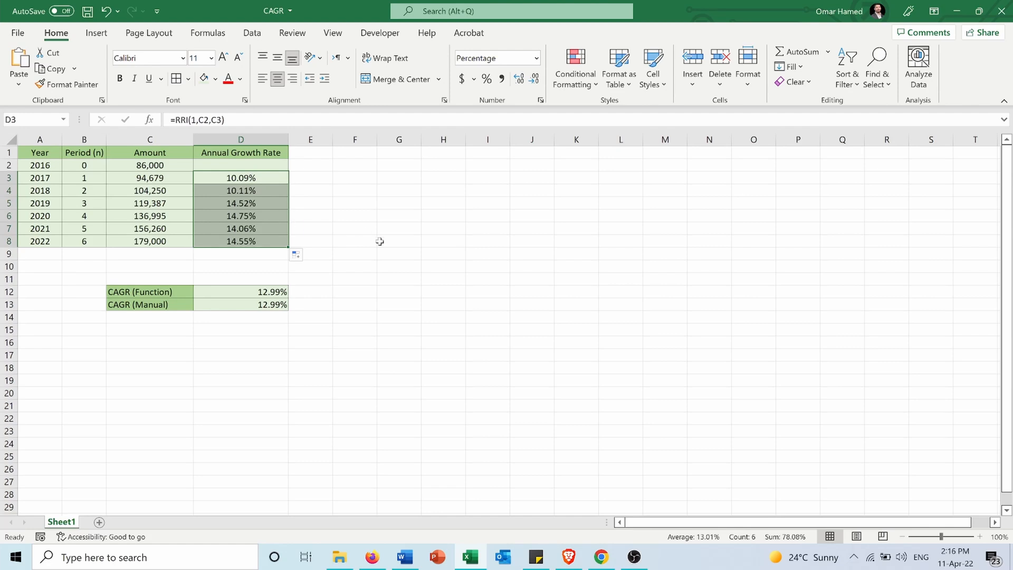
mouse_move(258, 191)
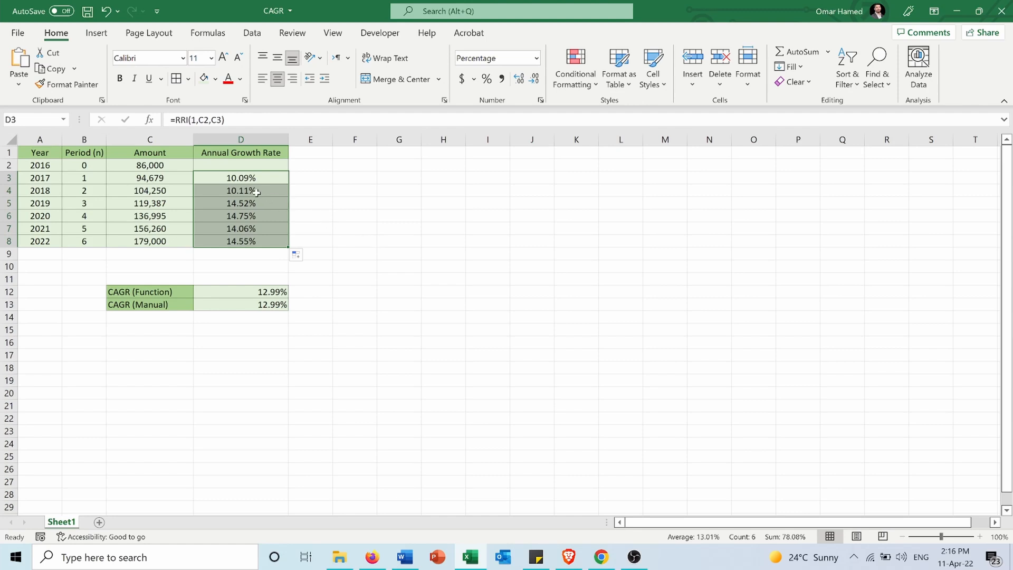
click(241, 202)
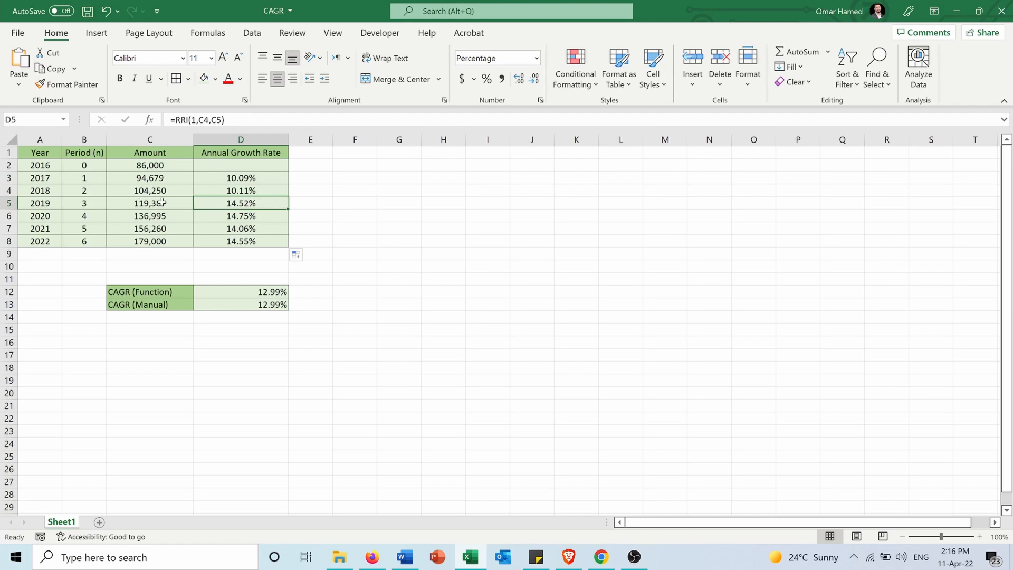
mouse_move(94, 198)
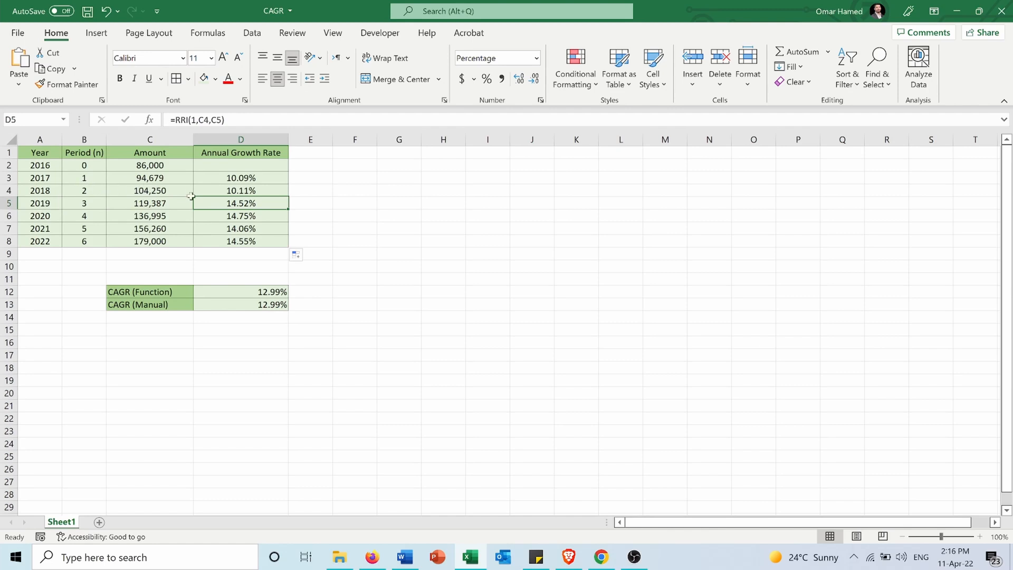
mouse_move(291, 186)
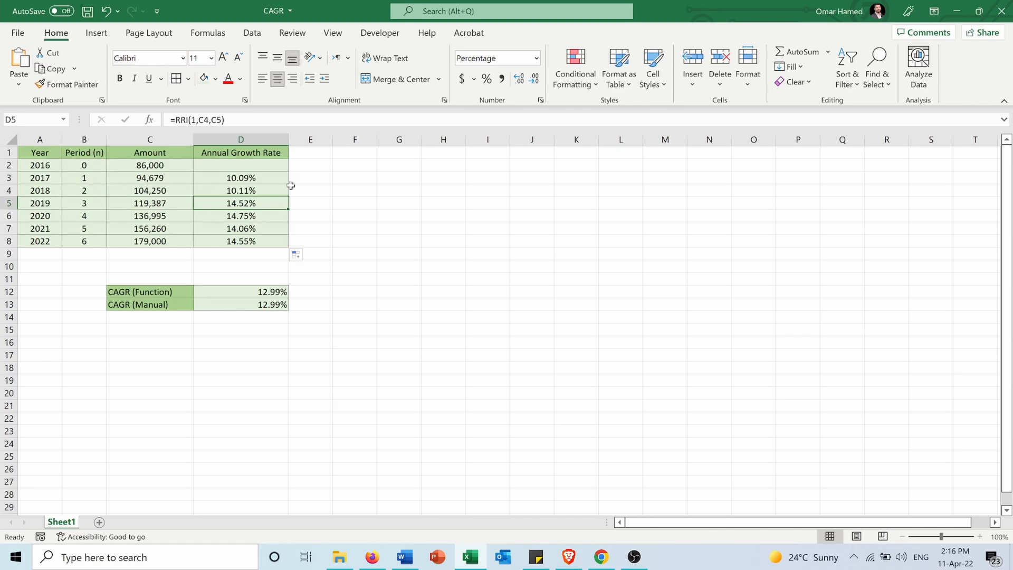
mouse_move(149, 190)
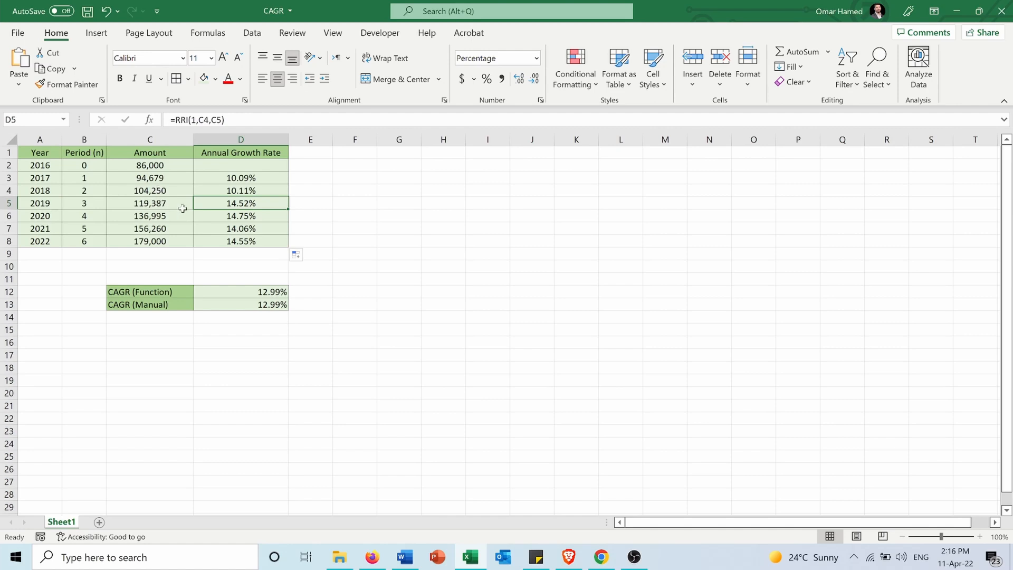
mouse_move(461, 366)
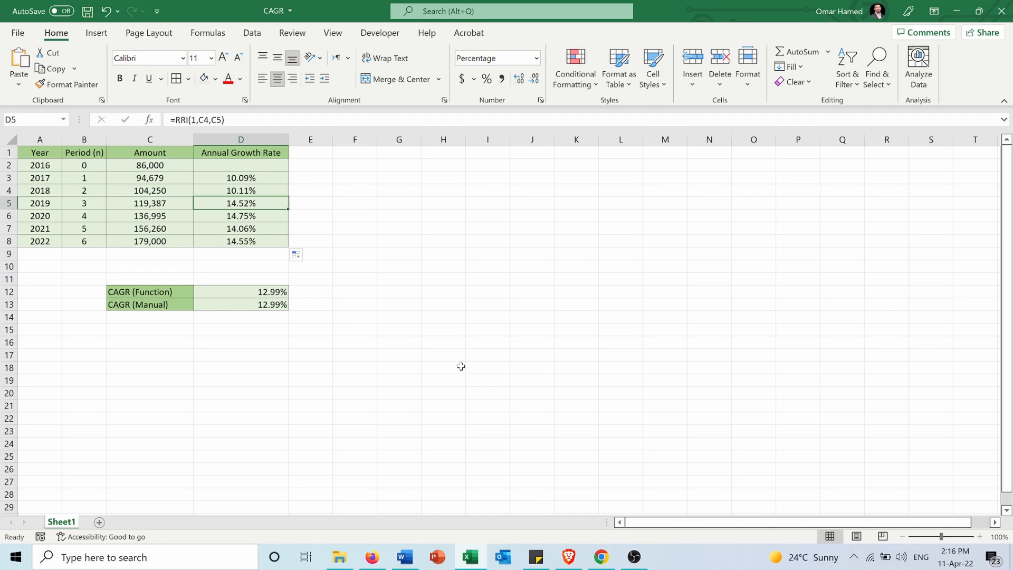
mouse_move(804, 549)
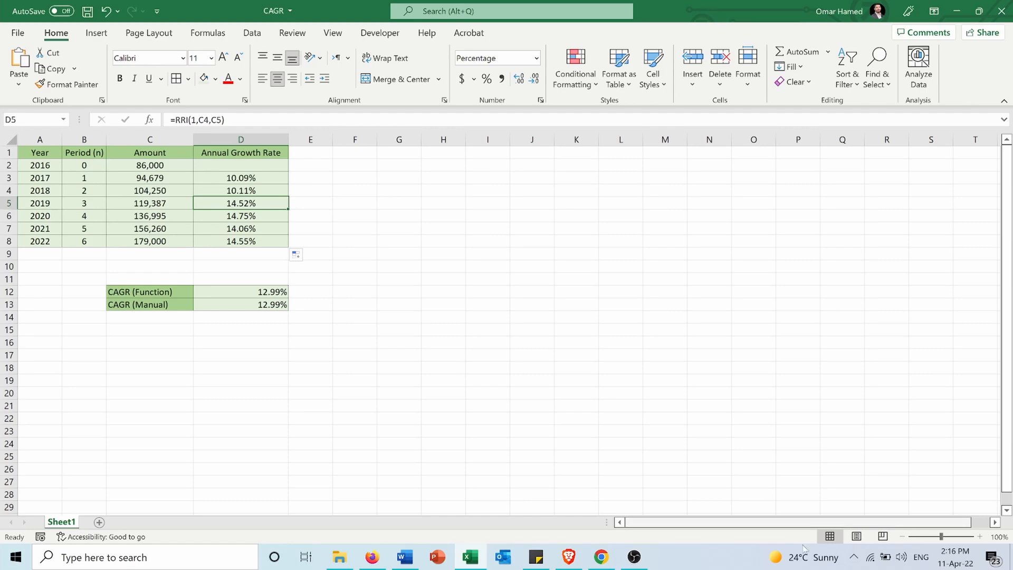